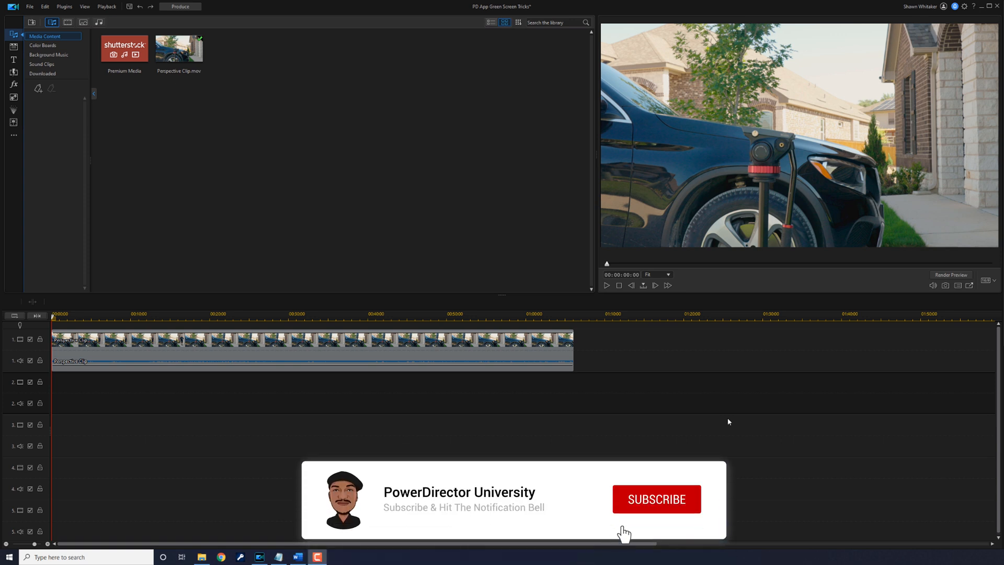
# Step: Split the car clip at about 00:00:50 where the bottle balances (Ctrl+T)
pyautogui.click(656, 498)
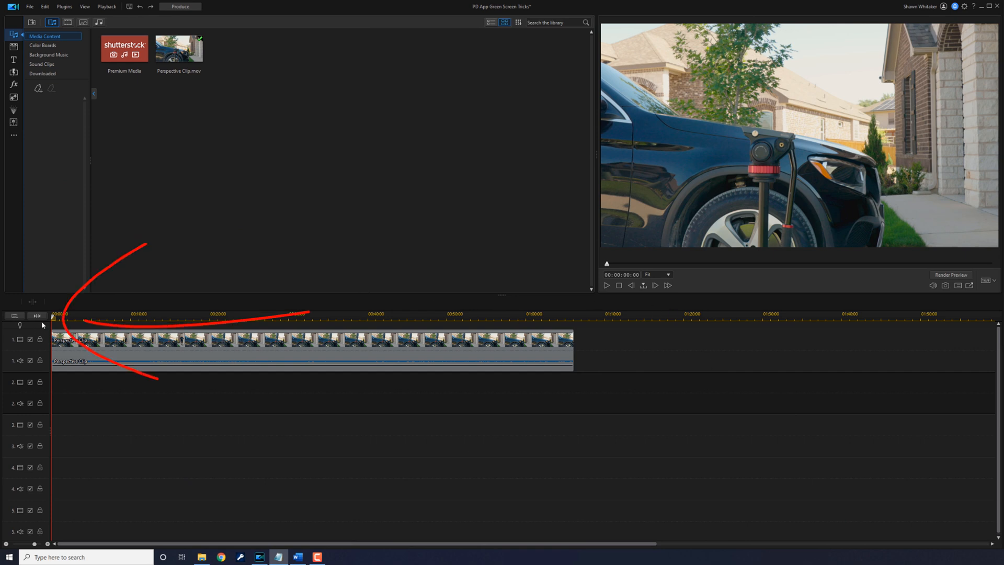
pyautogui.click(164, 313)
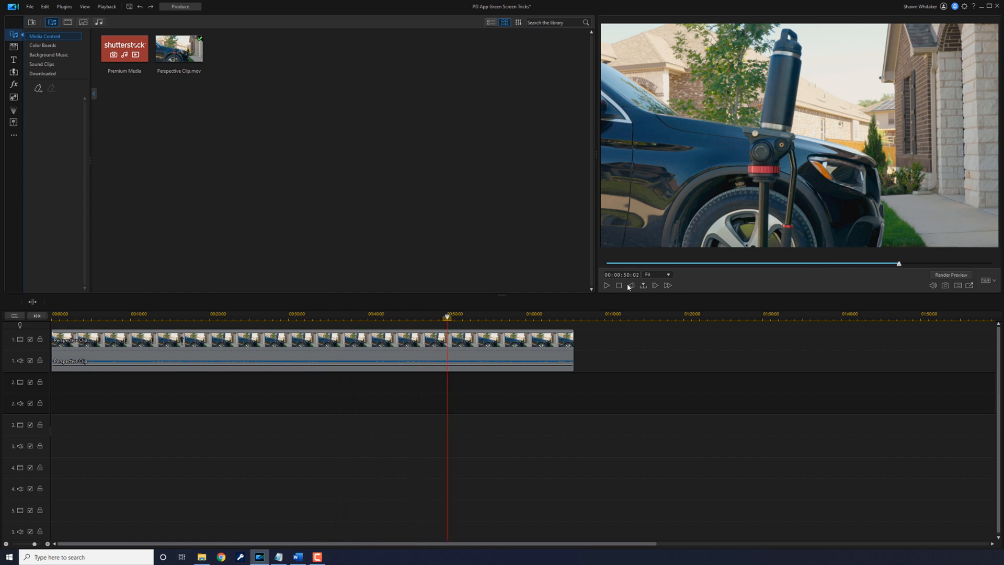
pyautogui.press('ctrl+t')
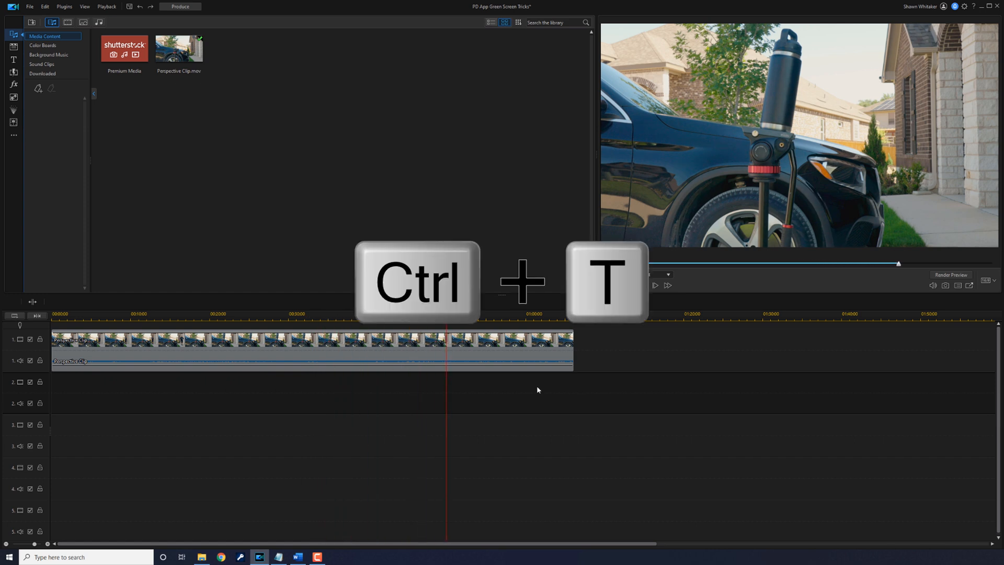
pyautogui.press('ctrl+t')
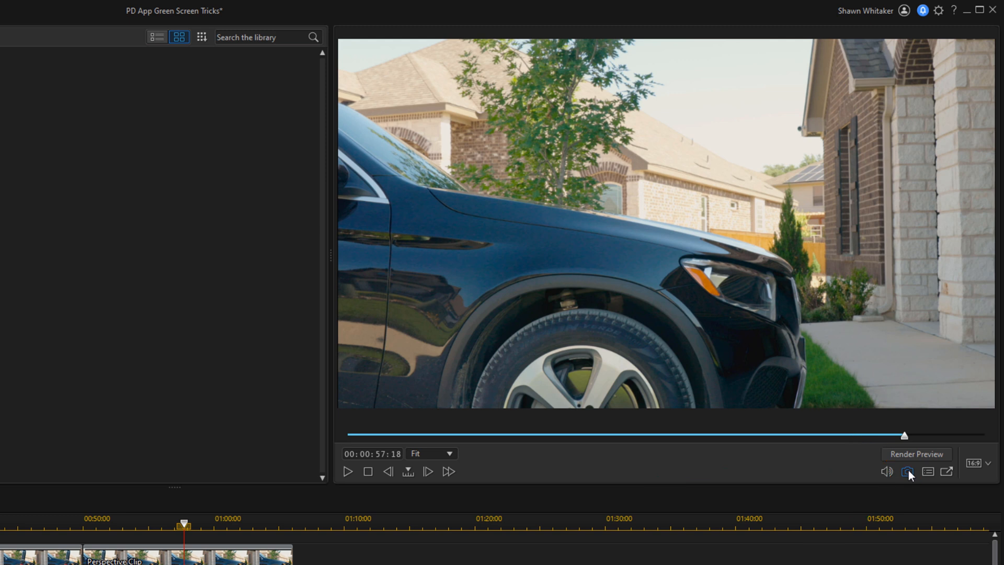
# Step: Capture a still of the car without the tripod and save it as SnapShot.jpg
pyautogui.click(904, 472)
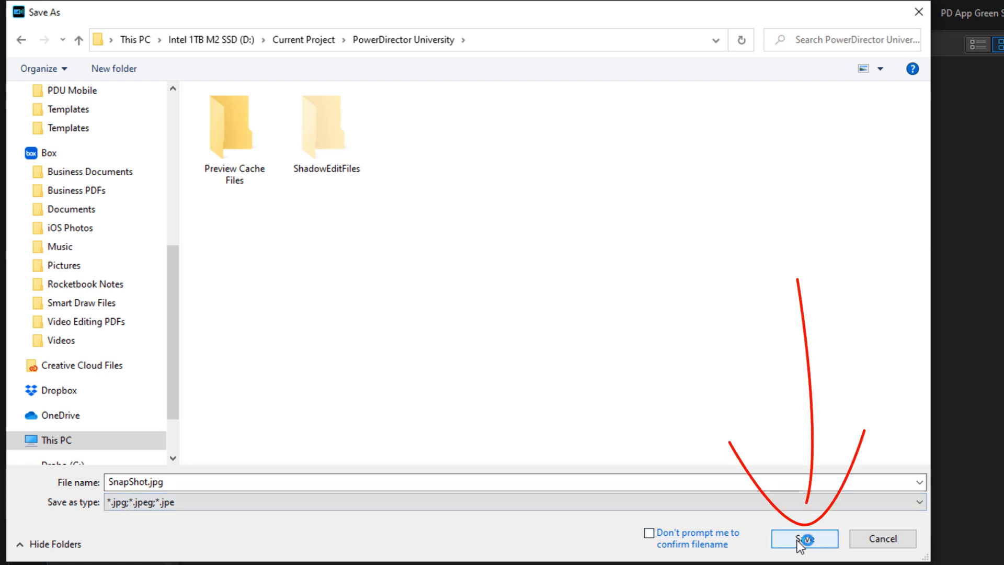
pyautogui.click(804, 538)
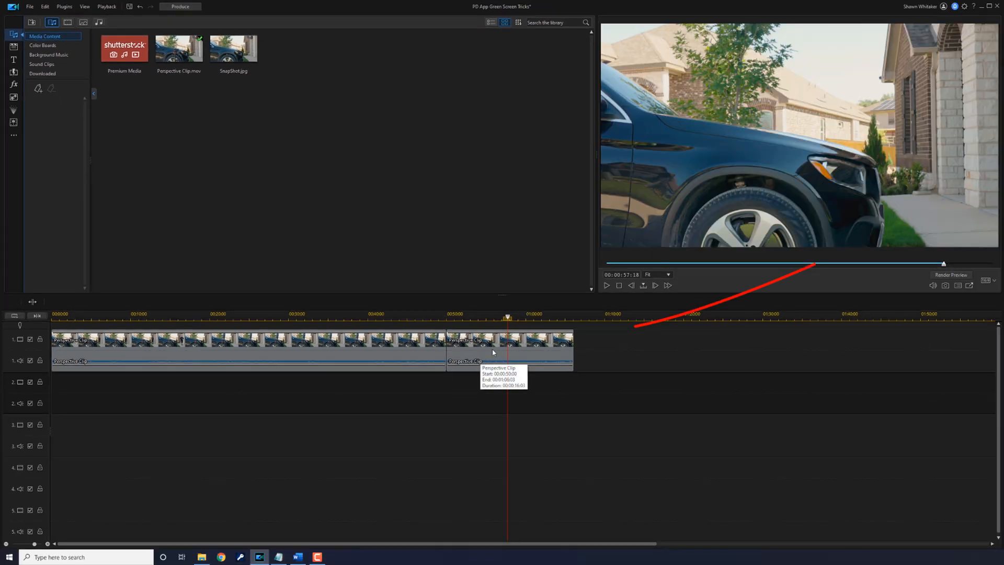
# Step: Delete the clip portion after the split and stretch SnapShot.jpg on track 2 to 00:00:50
pyautogui.click(509, 349)
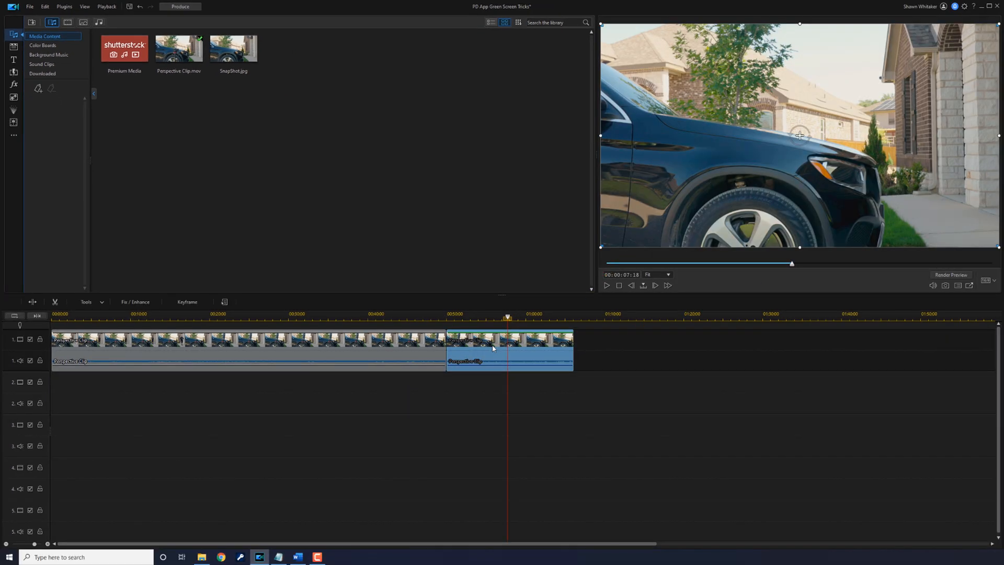
pyautogui.press('shift+delete')
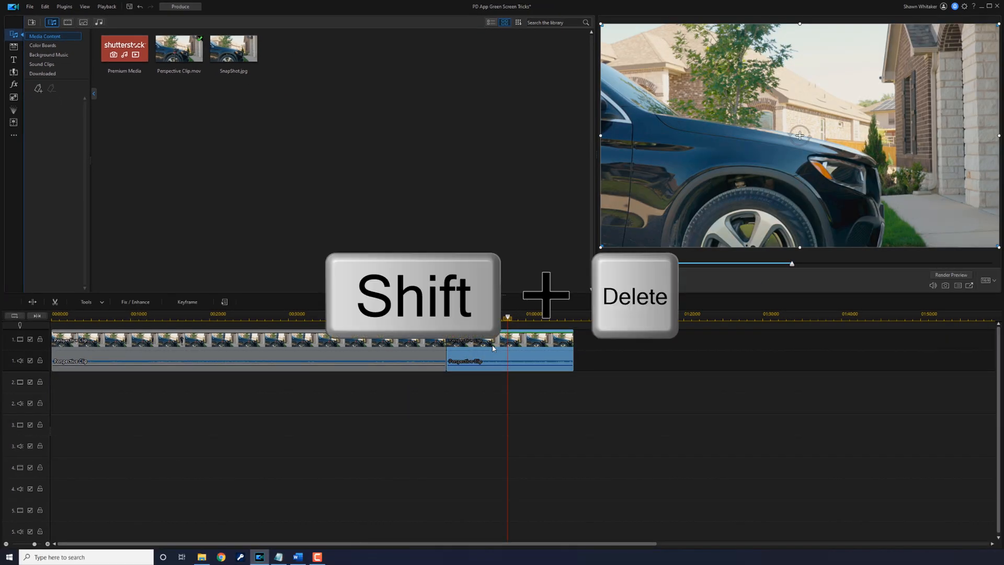
pyautogui.press('shift+delete')
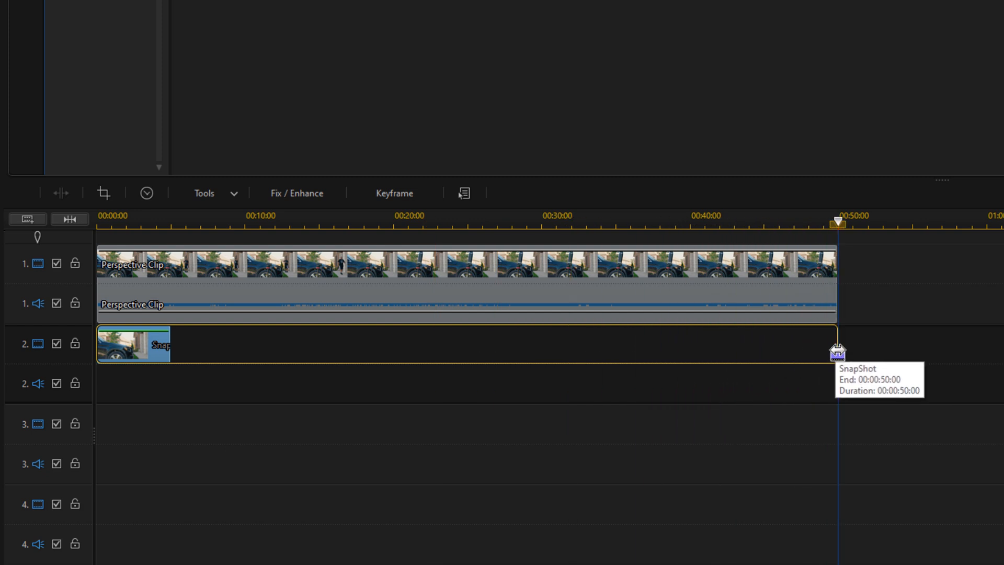
pyautogui.moveTo(166, 344); pyautogui.dragTo(835, 344)
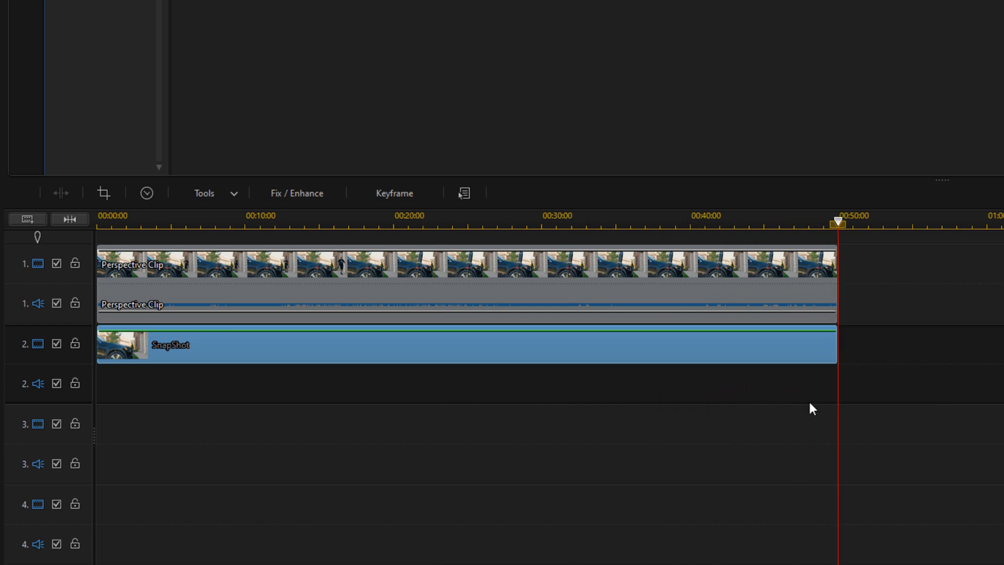
pyautogui.moveTo(959, 397)
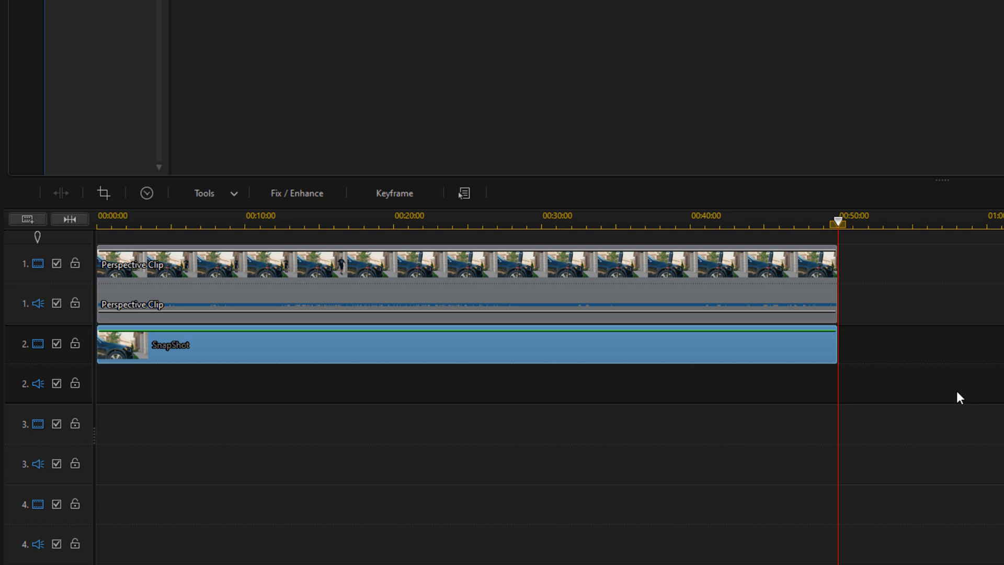
pyautogui.moveTo(586, 364)
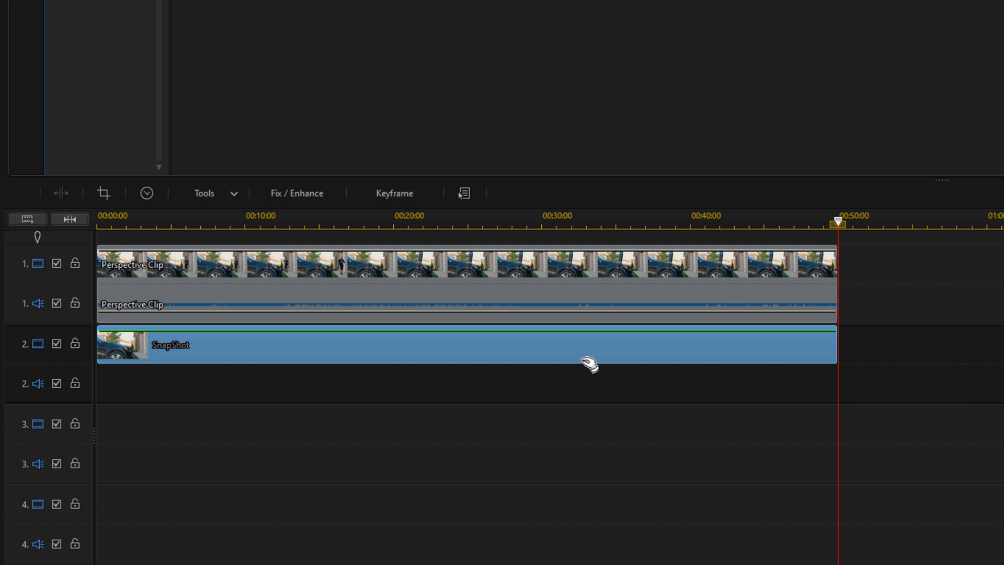
pyautogui.moveTo(587, 363)
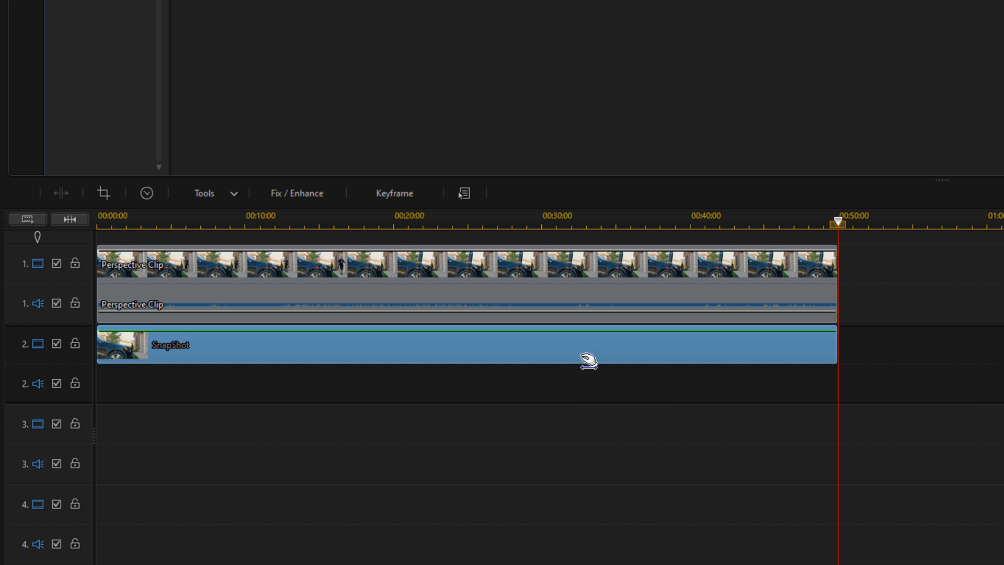
pyautogui.moveTo(587, 358)
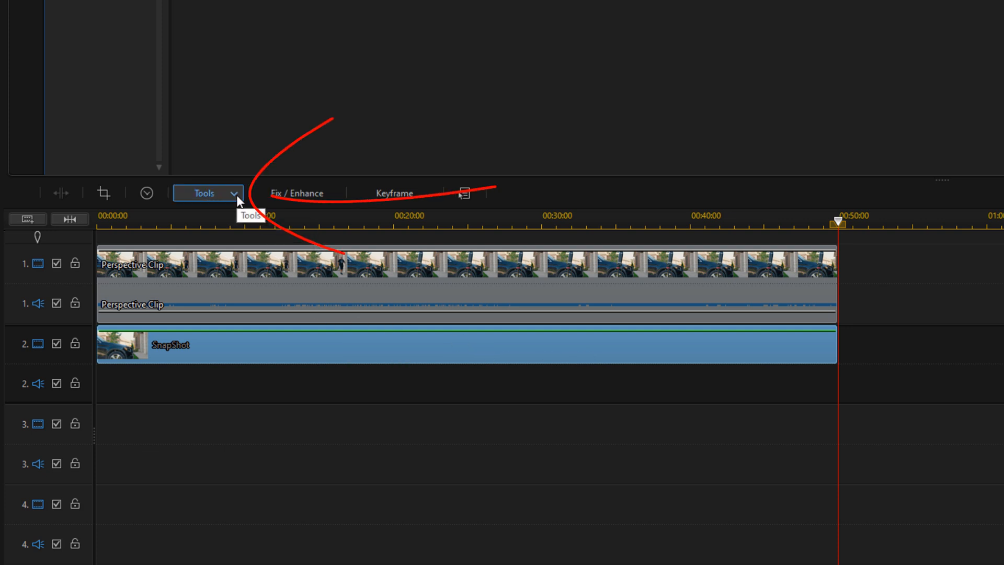
# Step: Add a rectangular mask to the snapshot in the Mask Designer
pyautogui.click(208, 193)
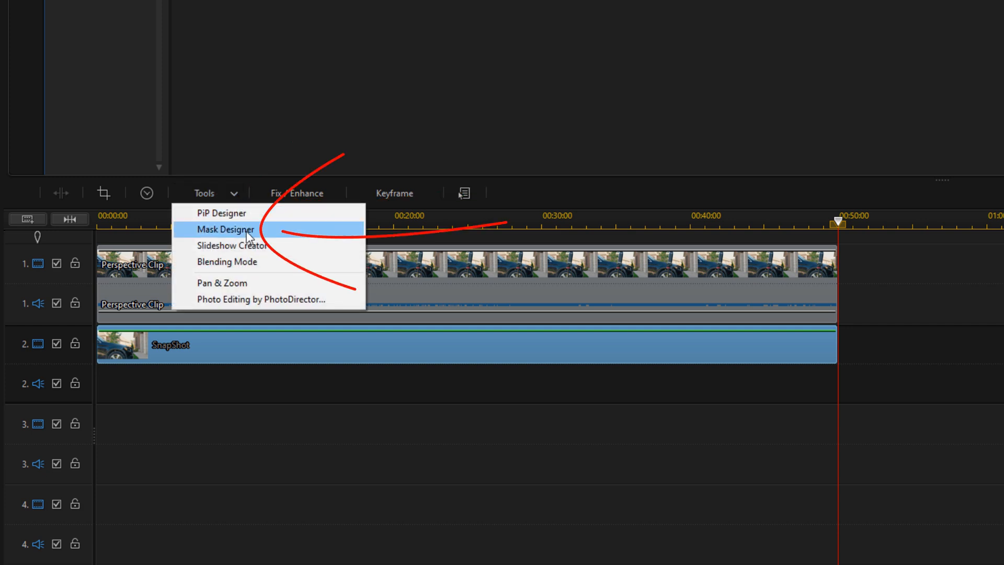
pyautogui.click(225, 229)
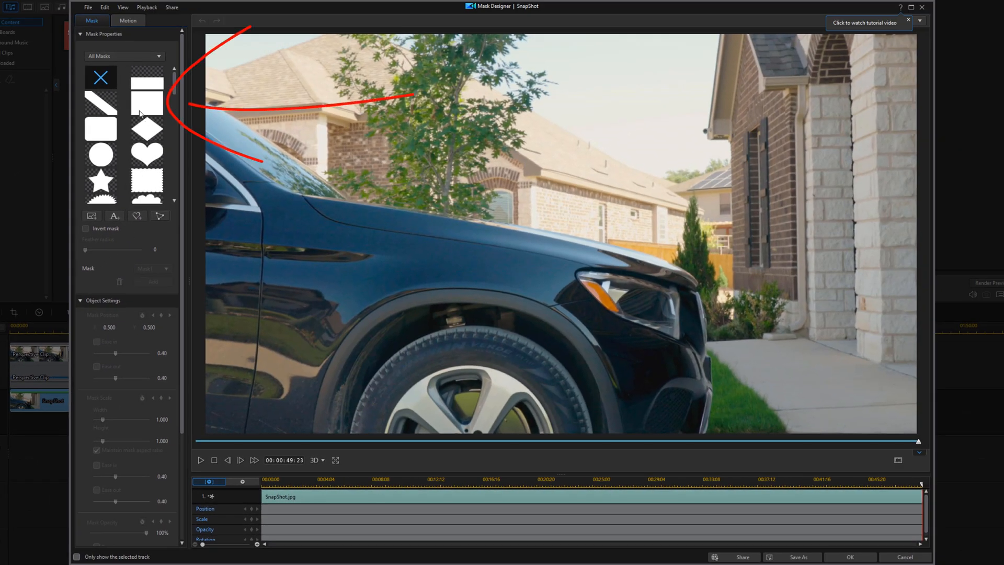
pyautogui.moveTo(147, 107)
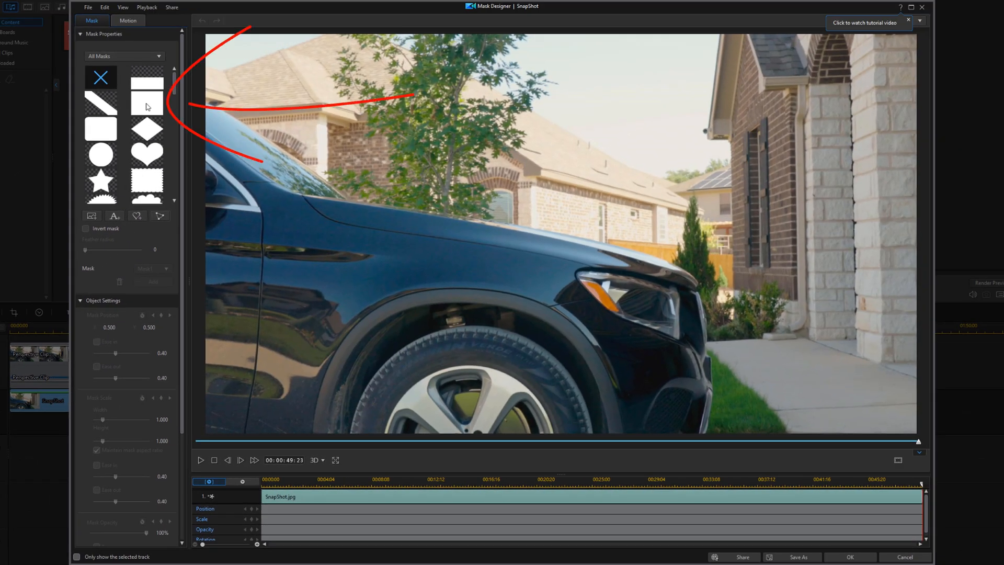
pyautogui.click(147, 83)
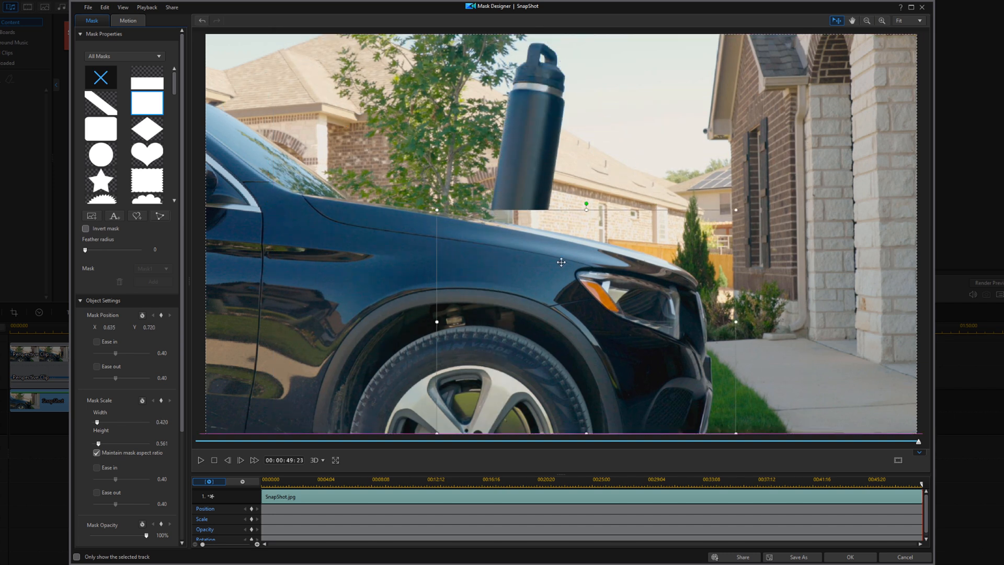
# Step: Place the mask over the hood front with Position X 0.313 and Rotation 7.80
pyautogui.moveTo(561, 262); pyautogui.dragTo(507, 260)
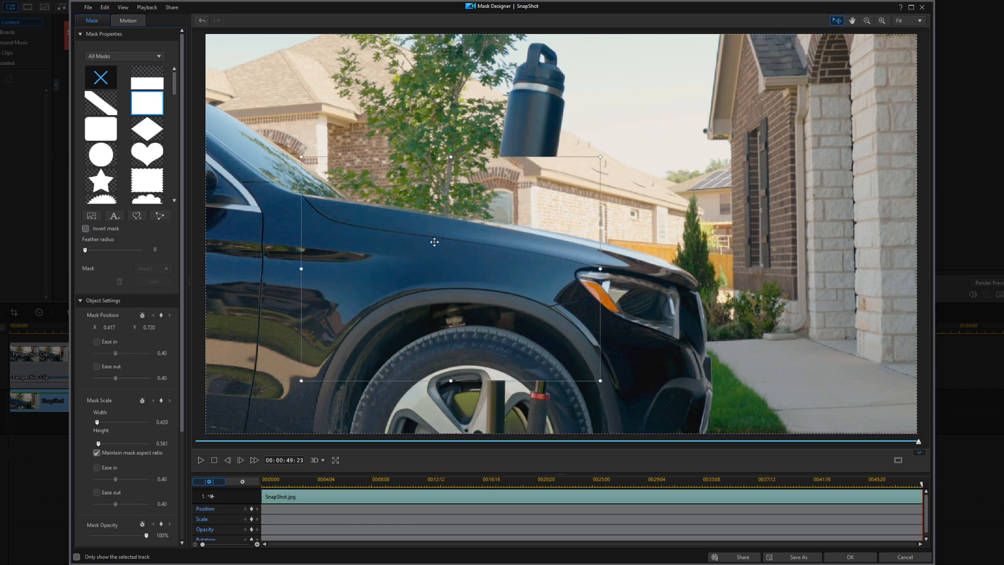
pyautogui.moveTo(434, 241); pyautogui.dragTo(484, 272)
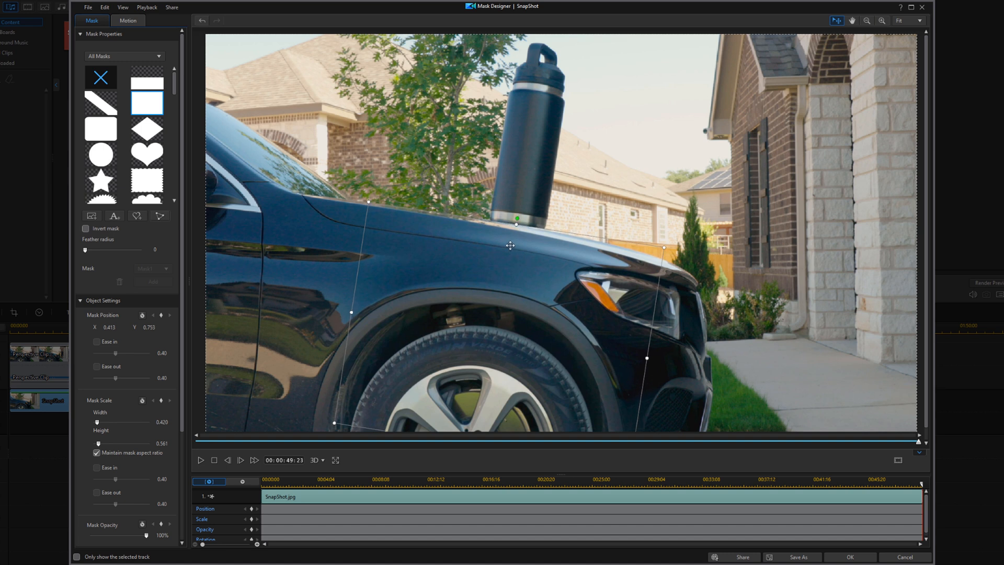
pyautogui.moveTo(521, 269)
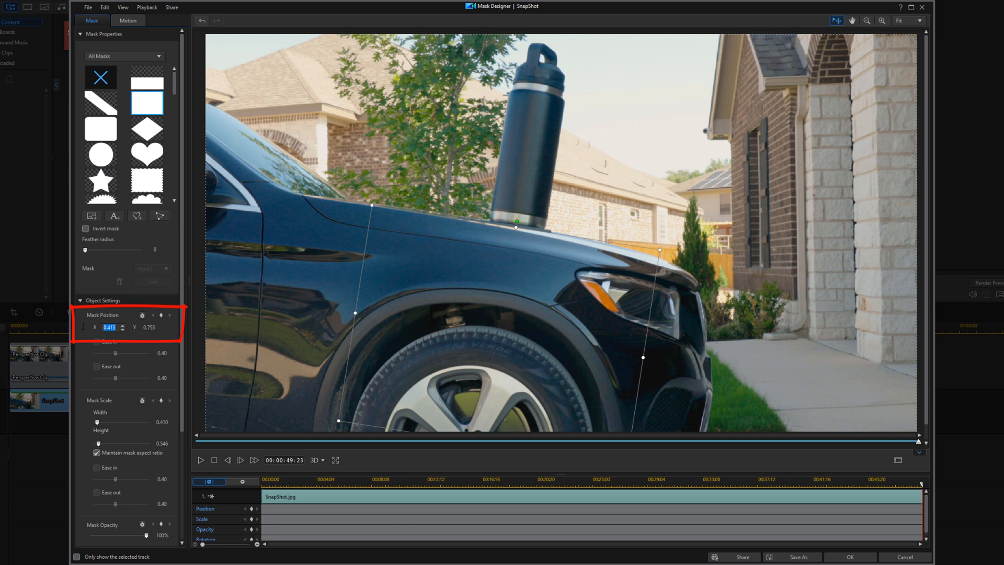
pyautogui.write('0.313')
pyautogui.click(150, 326)
pyautogui.write('0.724')
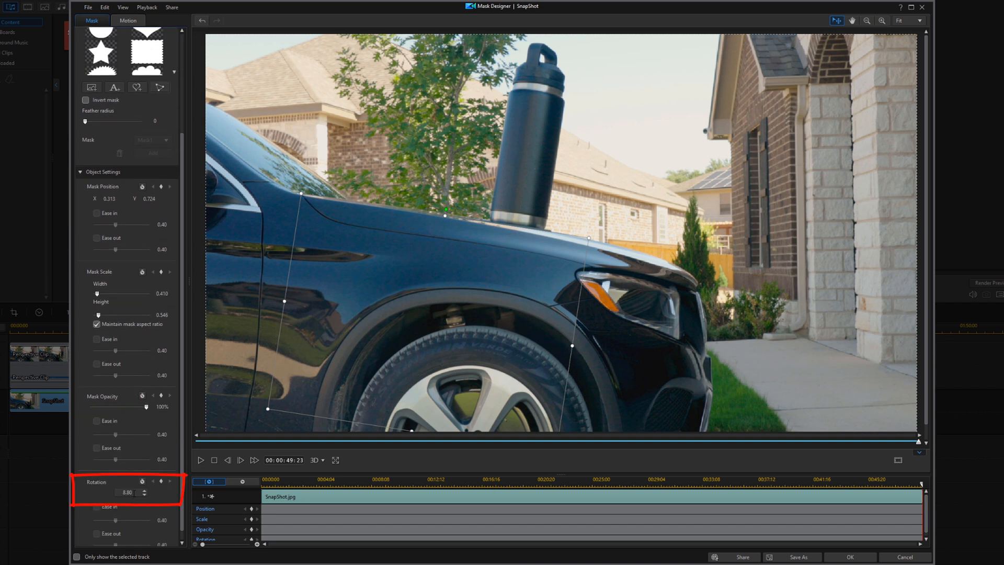
pyautogui.tripleClick(128, 492)
pyautogui.write('7.8')
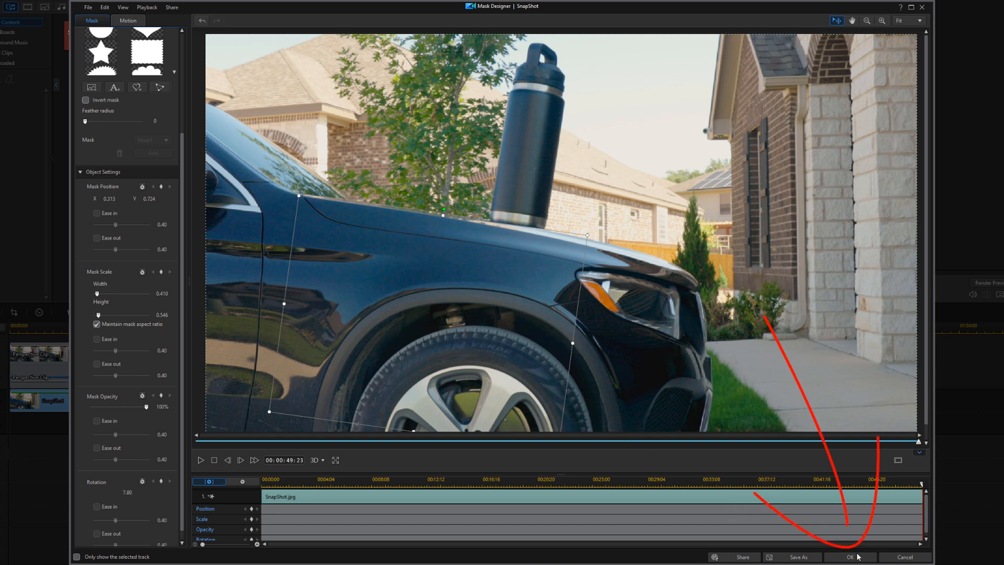
# Step: Apply the mask, return to the timeline and play back the floating-bottle composite
pyautogui.click(851, 556)
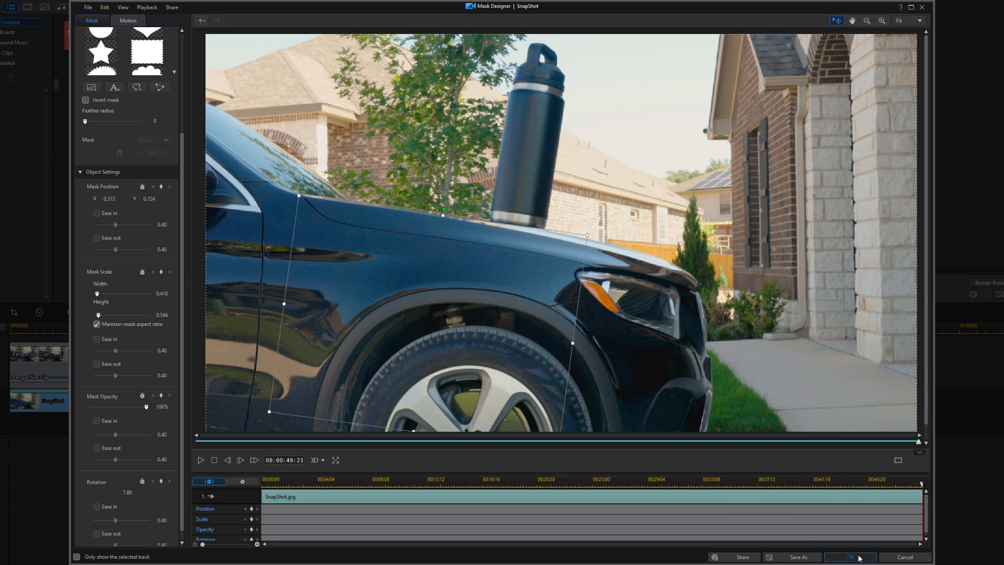
pyautogui.click(849, 556)
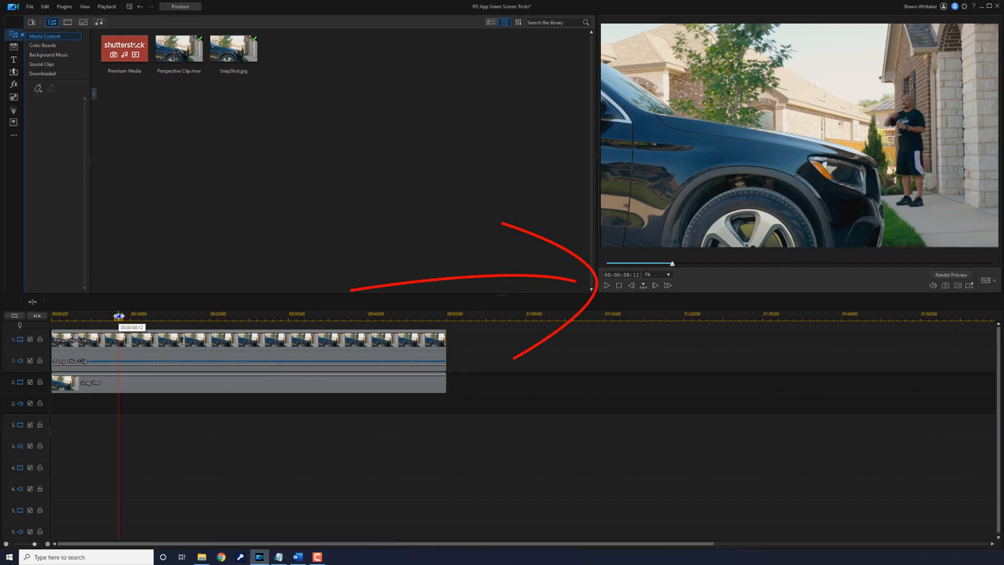
pyautogui.click(607, 285)
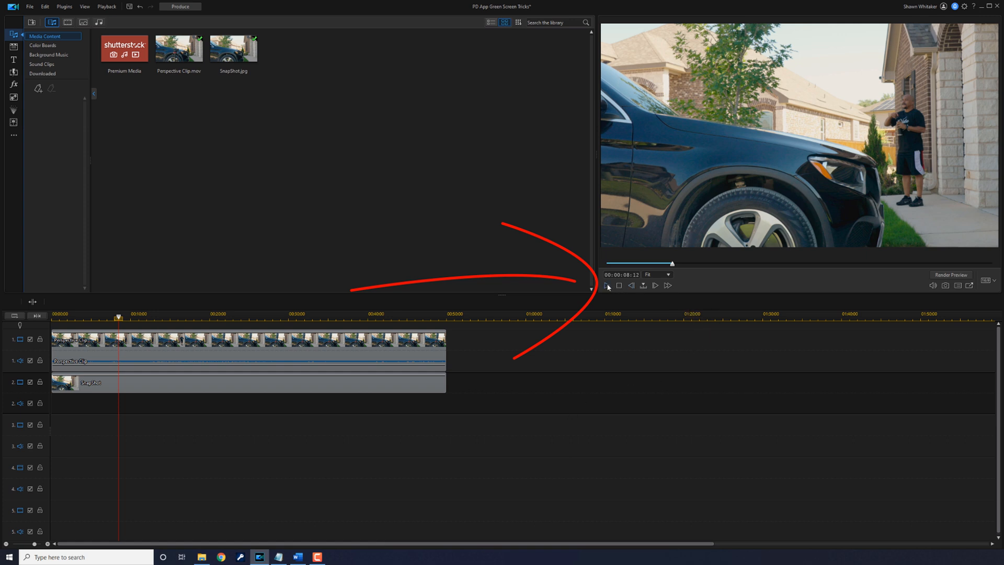
pyautogui.click(607, 285)
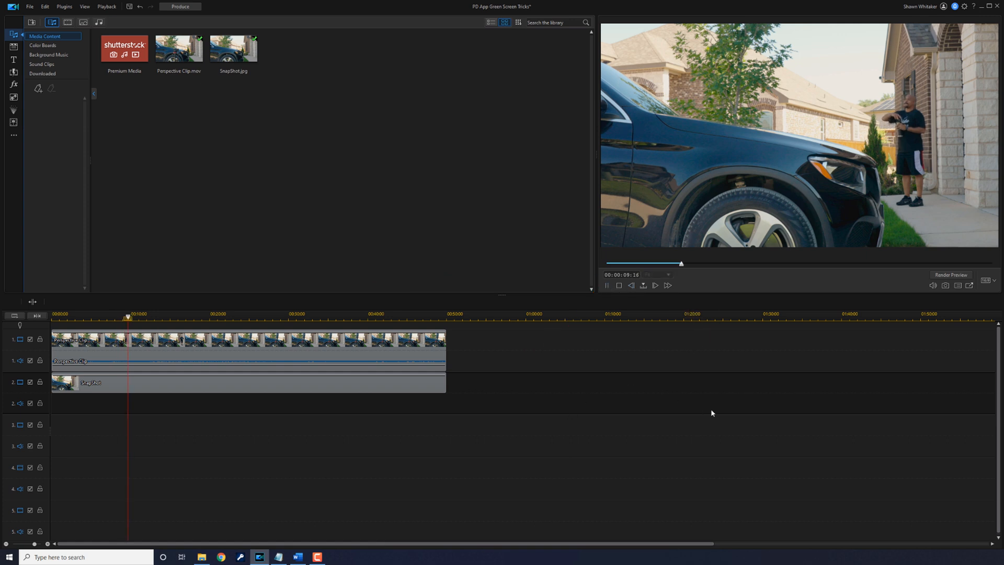